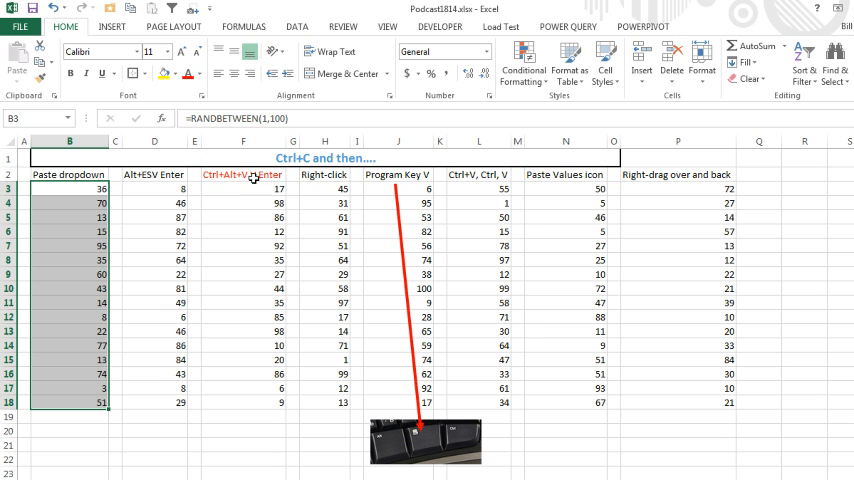
pyautogui.moveTo(254, 231)
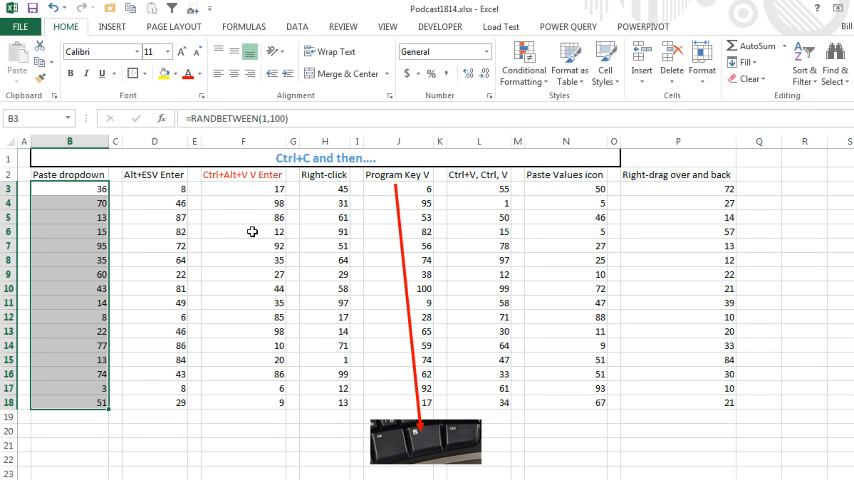
pyautogui.moveTo(577, 218)
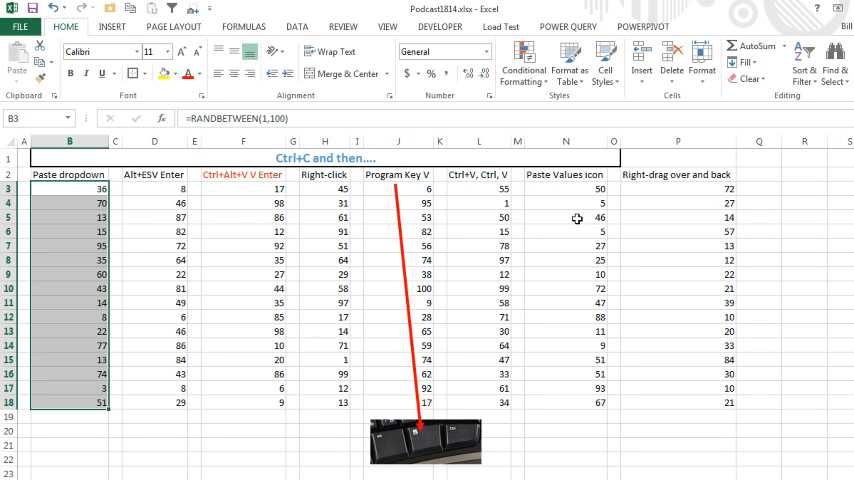
pyautogui.moveTo(831, 266)
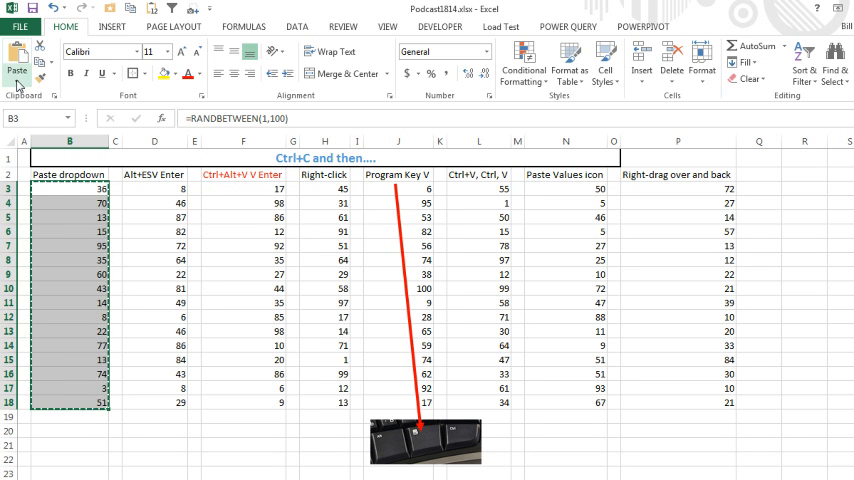
# Step: Paste column B back as values via the Paste dropdown, then select column D's numbers
pyautogui.click(17, 72)
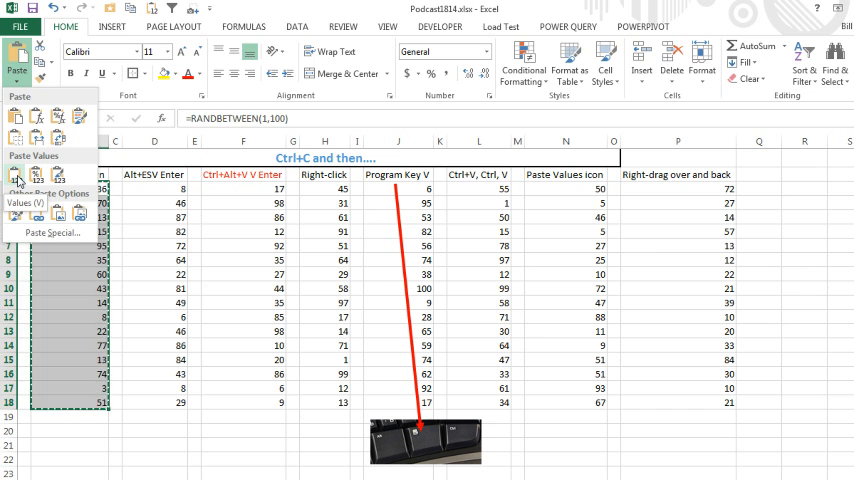
pyautogui.click(17, 173)
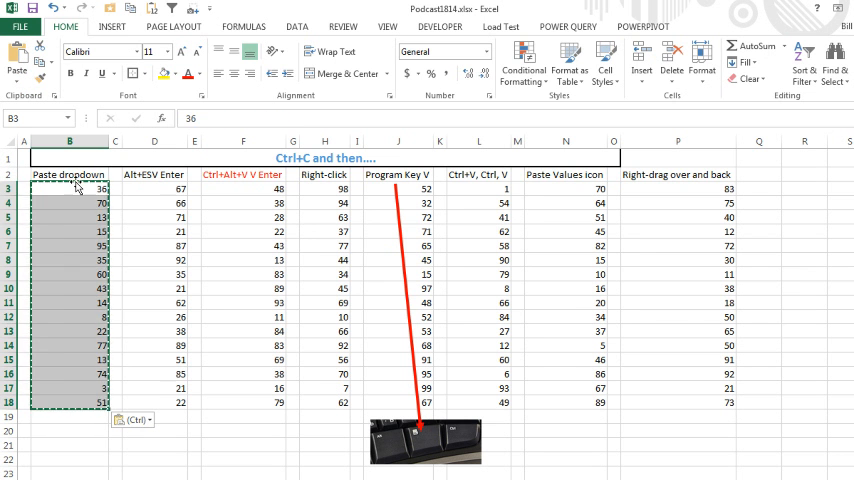
pyautogui.click(153, 189)
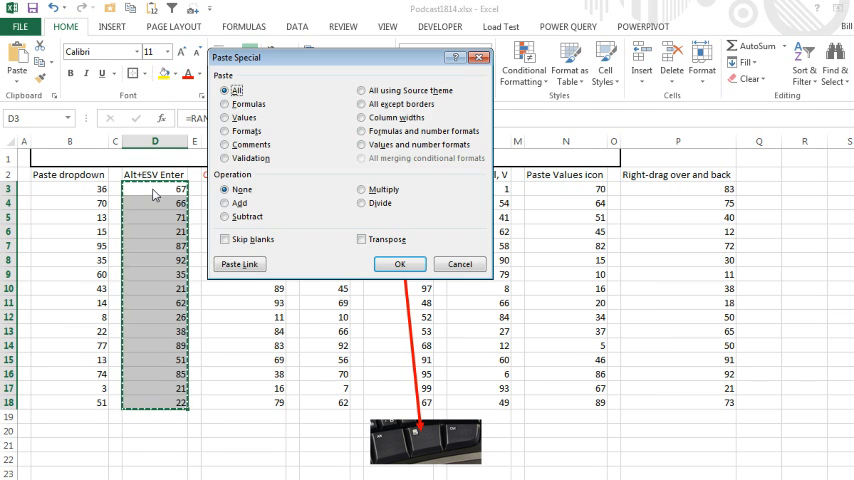
# Step: Confirm Paste Special Values for column D, then again for column F
pyautogui.click(399, 264)
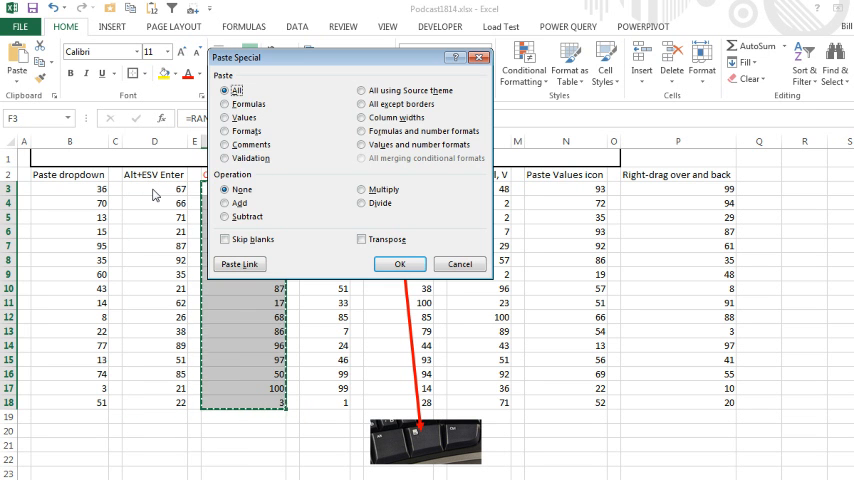
pyautogui.click(399, 264)
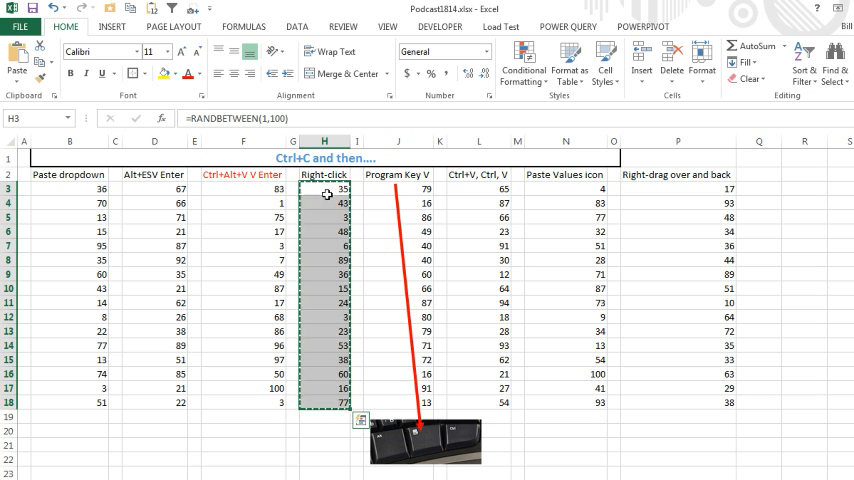
# Step: Paste column H as values from the right-click menu, then select column J's numbers
pyautogui.rightClick(325, 192)
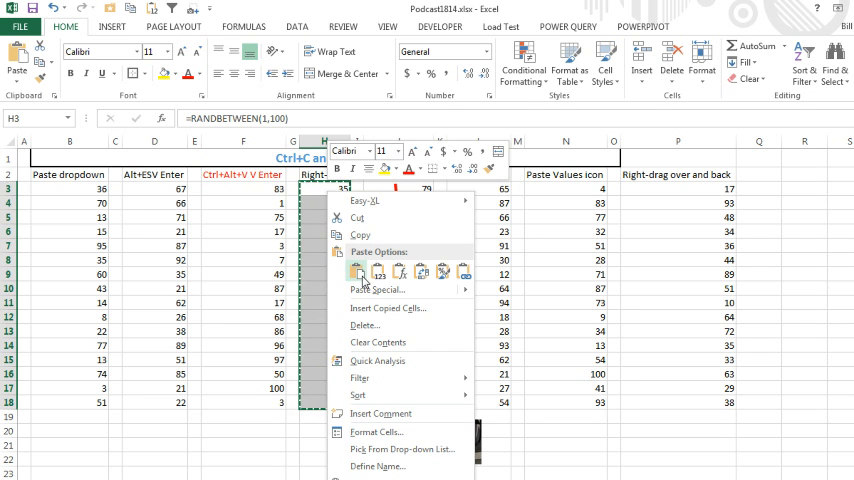
pyautogui.click(374, 271)
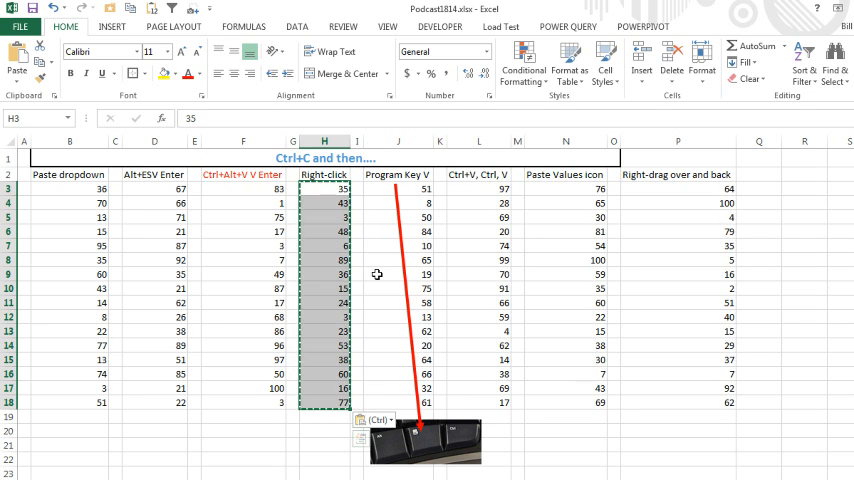
pyautogui.click(393, 188)
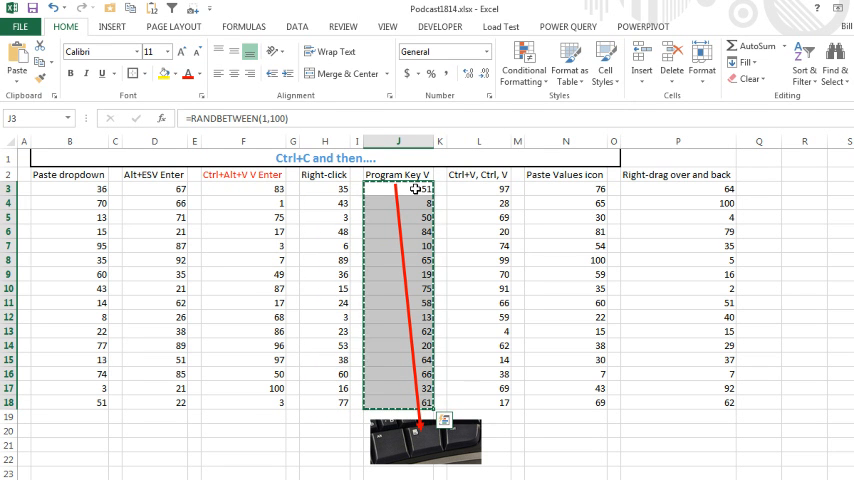
# Step: Paste column J's copied numbers back into place with Ctrl+V
pyautogui.press('ctrl+v')
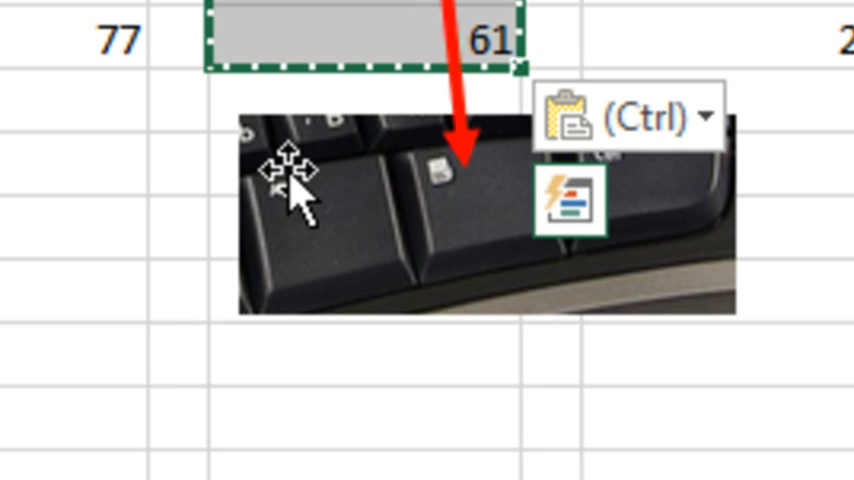
pyautogui.moveTo(305, 270)
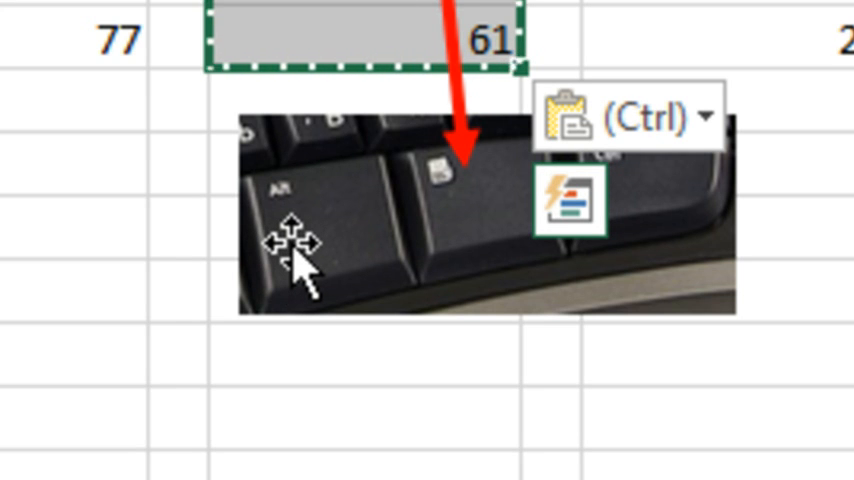
pyautogui.moveTo(543, 205)
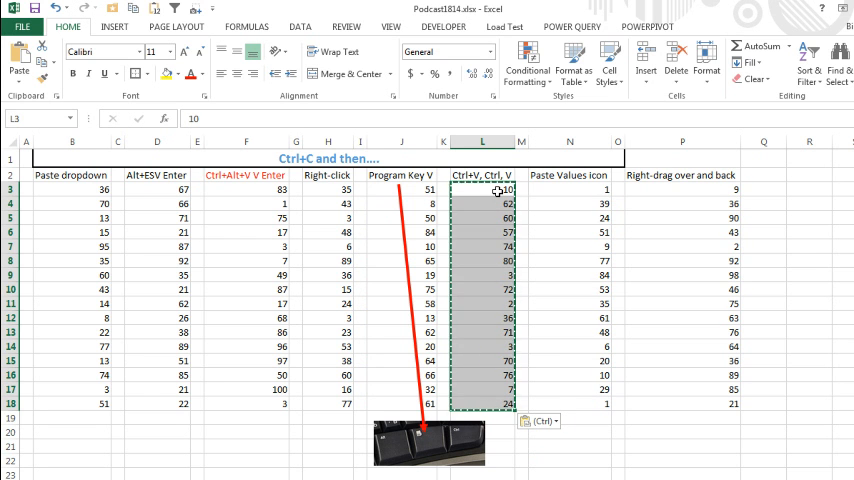
# Step: Open Customize Quick Access Toolbar settings, which already list Paste Values
pyautogui.click(568, 188)
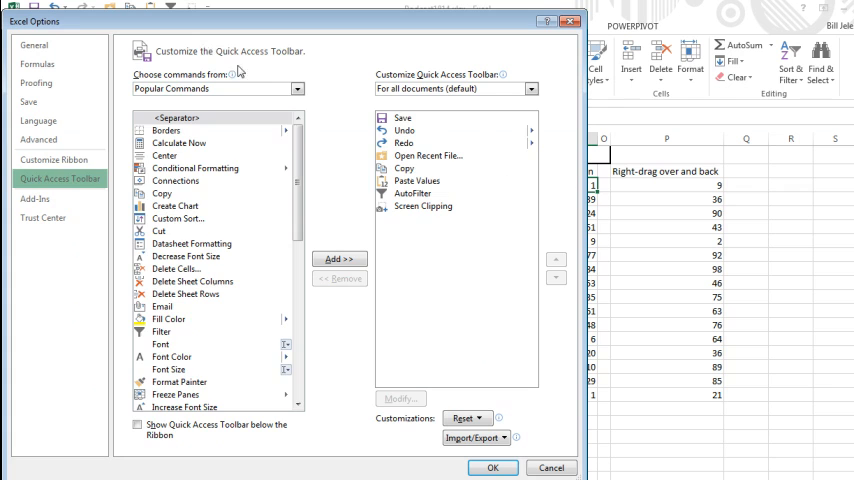
# Step: Show All Commands to find Paste Values, then cancel the options dialog
pyautogui.click(298, 88)
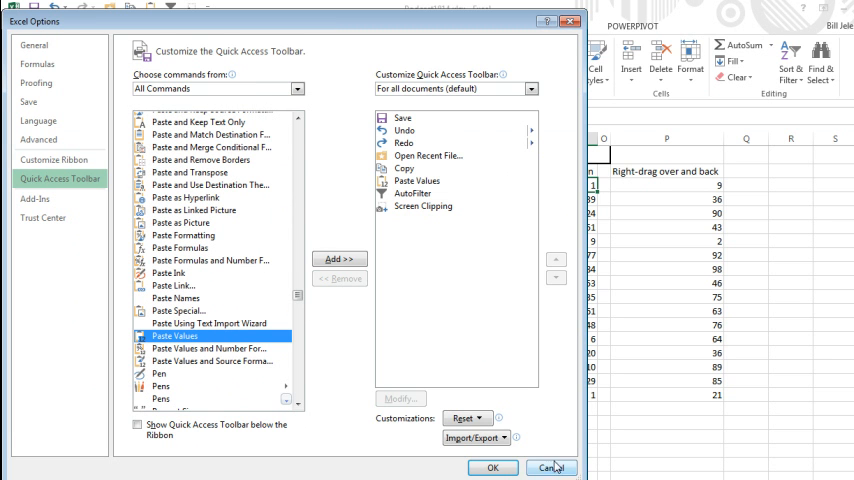
pyautogui.click(551, 467)
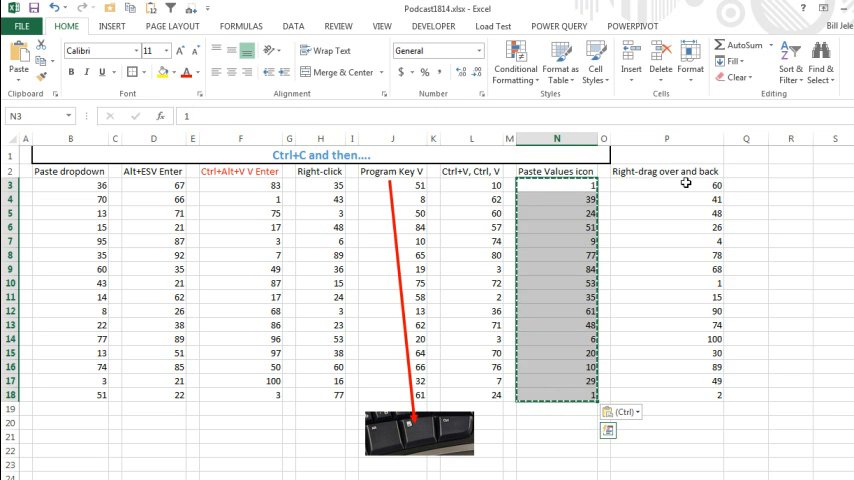
# Step: Select column P's numbers and right-drag them back, choosing Copy Here as Values Only
pyautogui.click(666, 184)
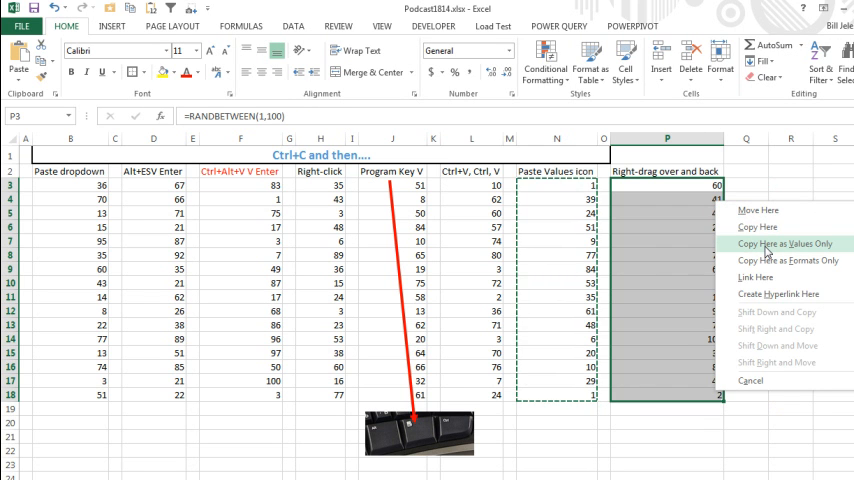
pyautogui.click(784, 243)
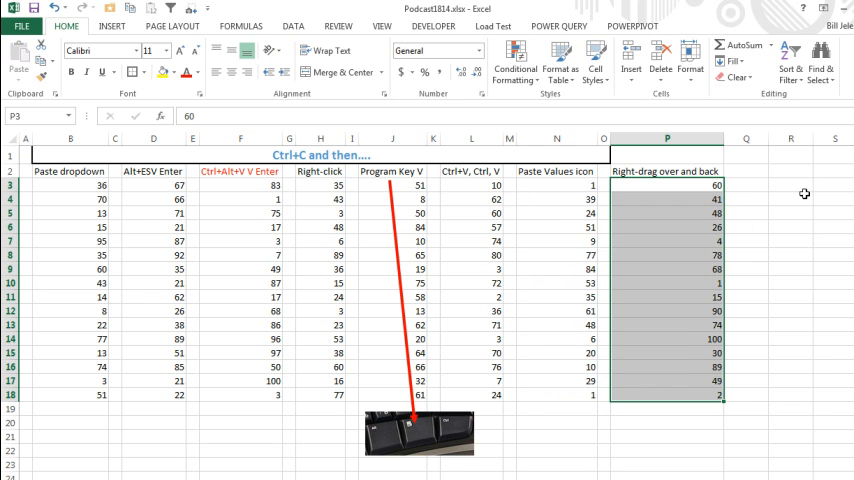